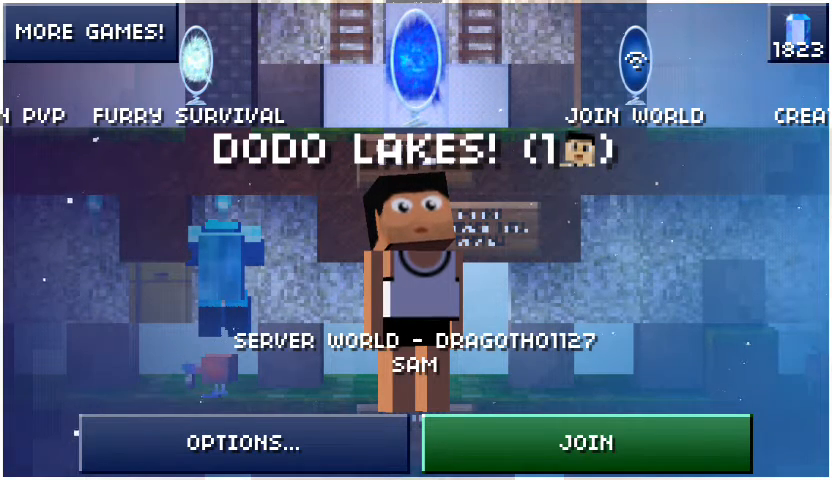
Step: Join the Dodo Lakes server world and bring up the paused options
click(596, 444)
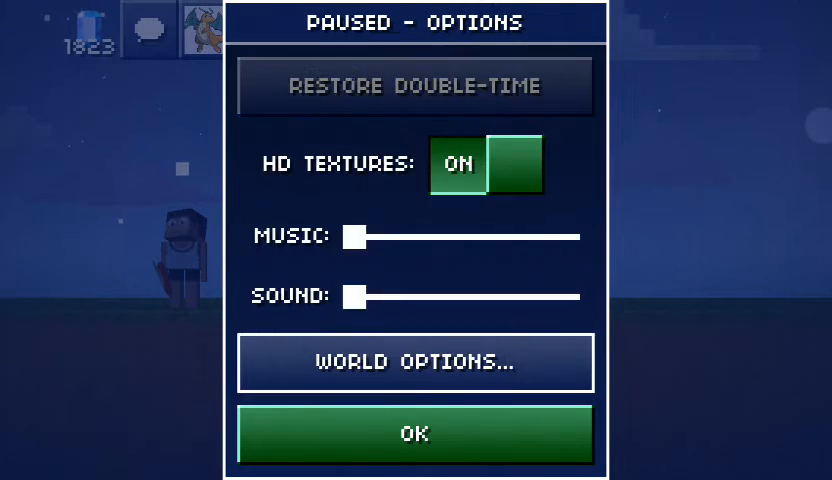
Step: Dismiss the pause options, pause once more, and resume play in Dodo Lakes
click(414, 434)
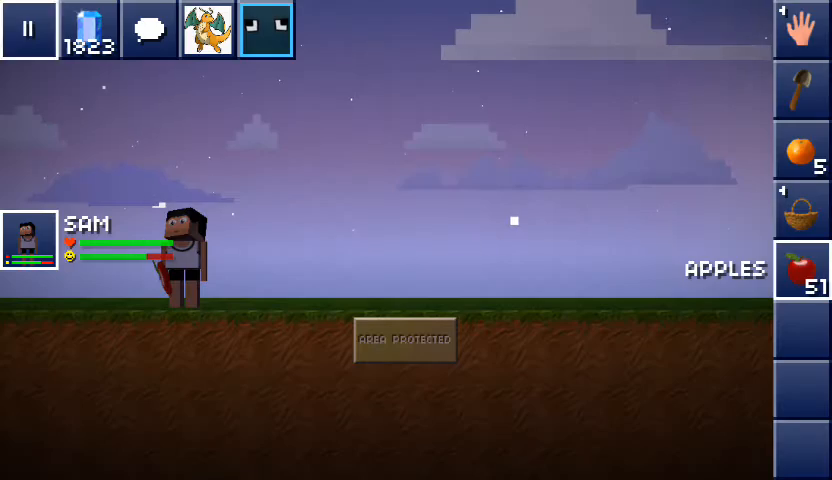
click(30, 28)
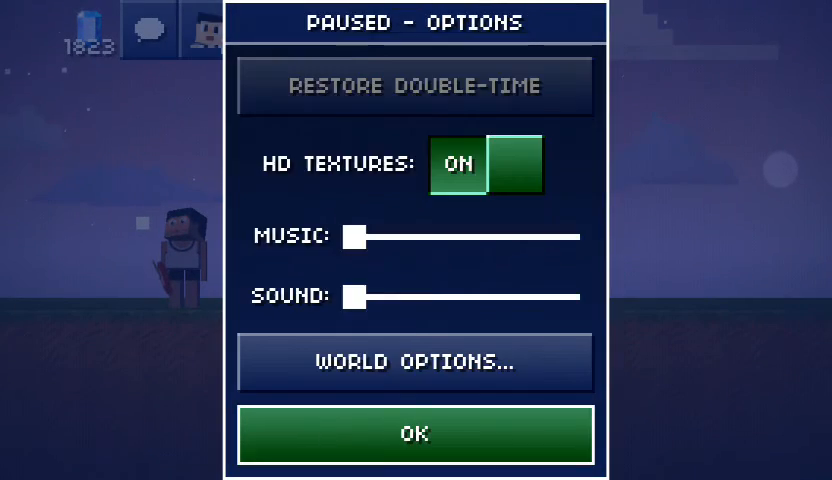
click(414, 434)
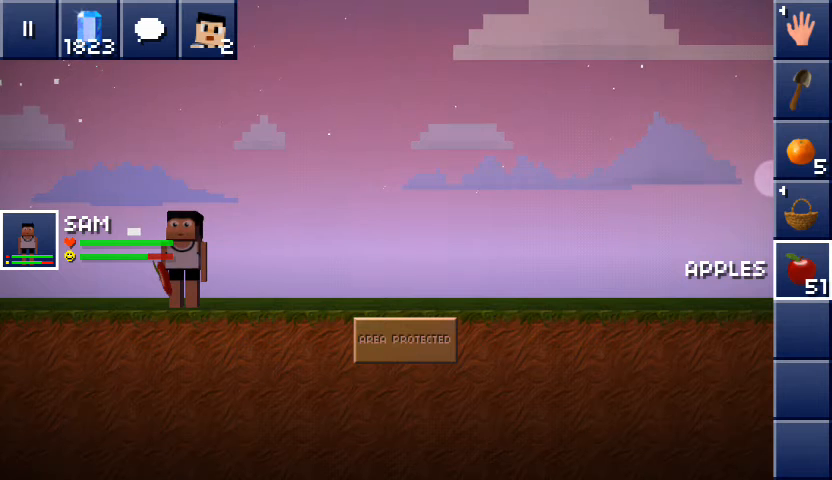
Step: Post a 'hi' message in the server chat and return to the game world
click(148, 28)
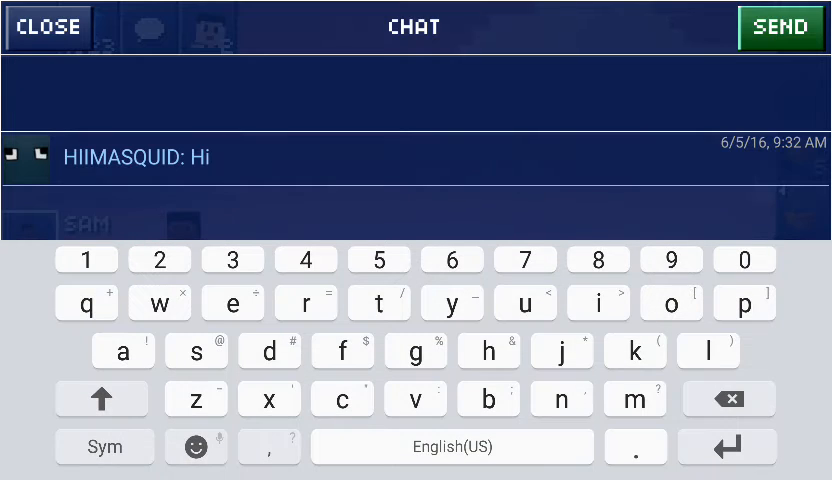
click(780, 26)
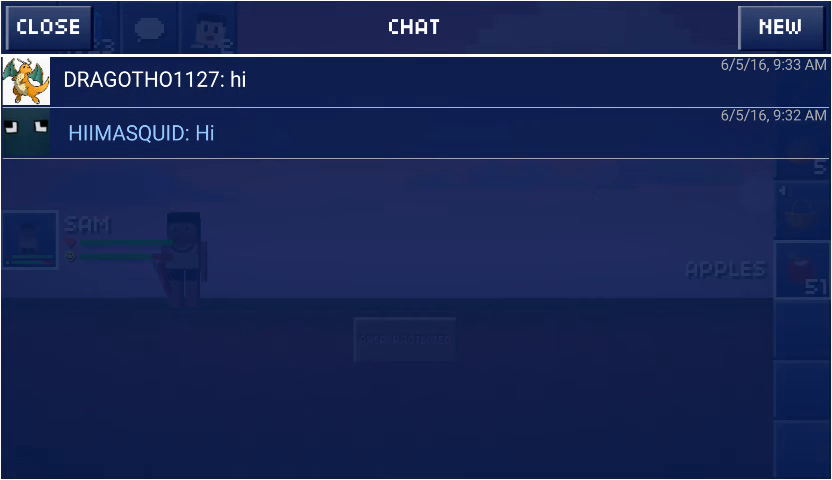
click(44, 26)
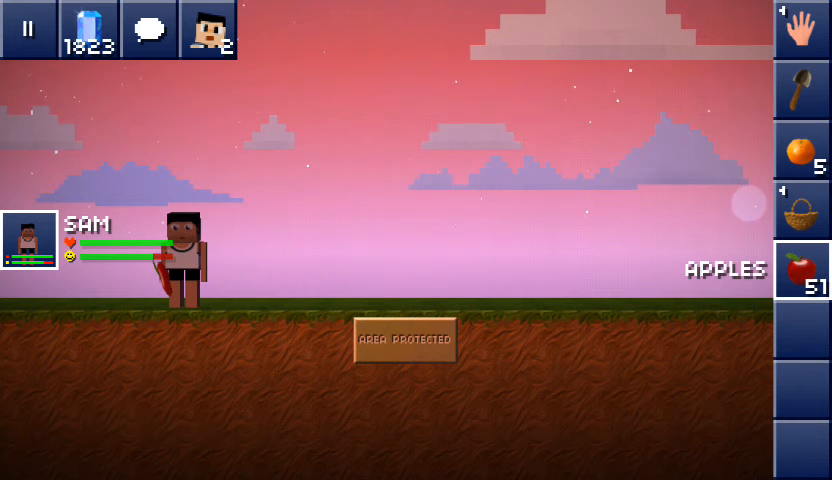